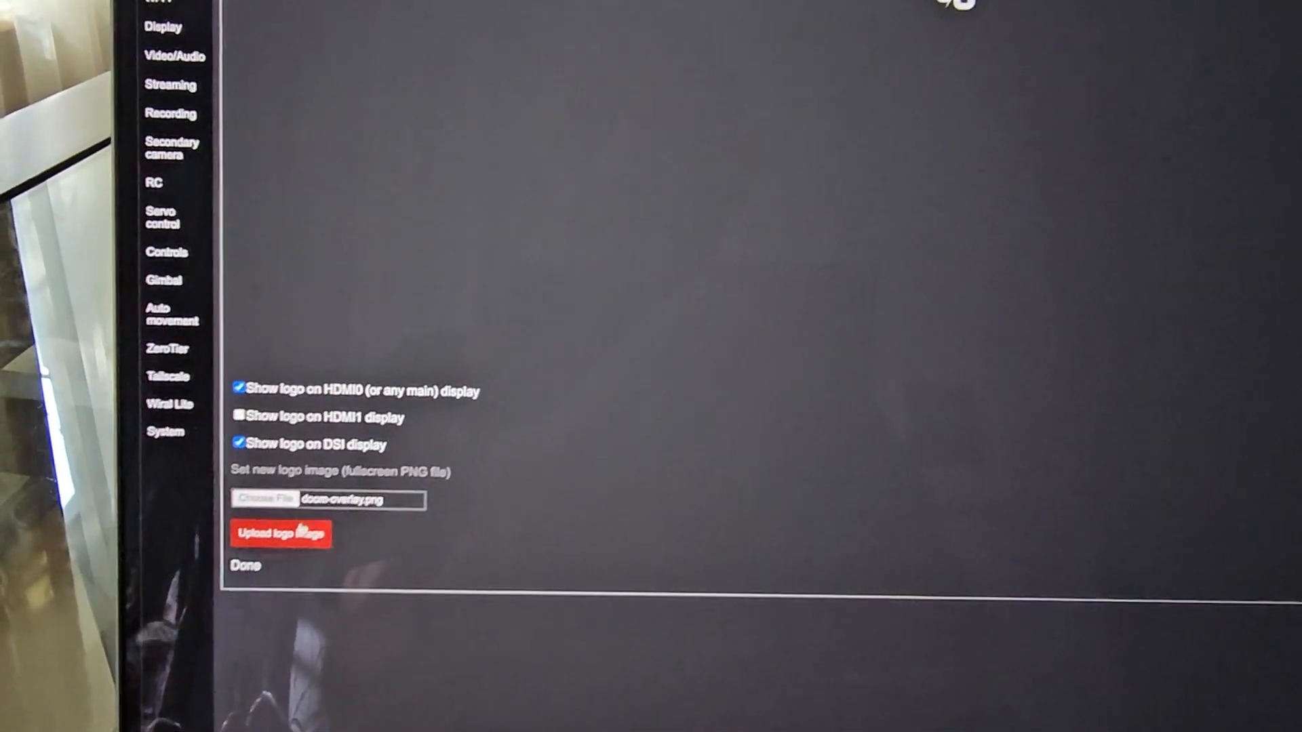
Open the logo file browser from the Logo tab, showing the Downloads folder
{"action": "left_click", "coordinate": [281, 534]}
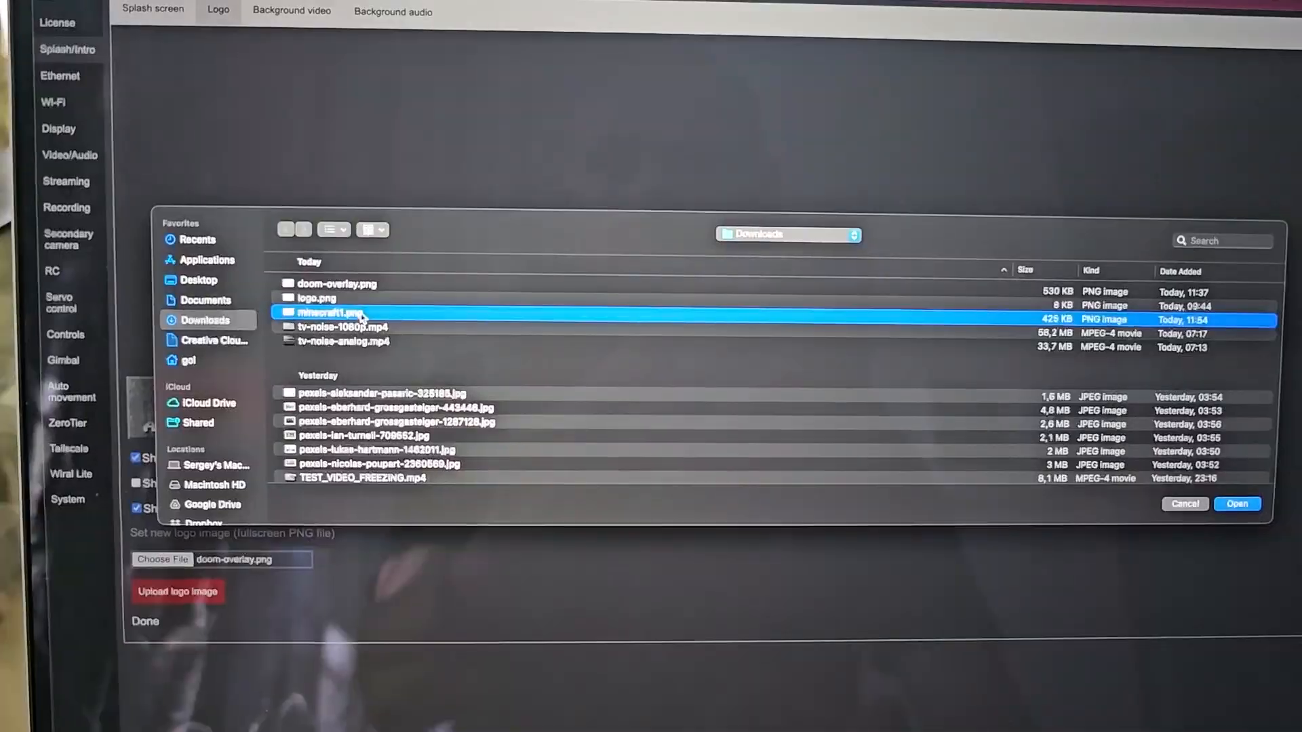
Close the file browser, keeping doom-overlay.png as the selected logo file
{"action": "left_click", "coordinate": [1239, 504]}
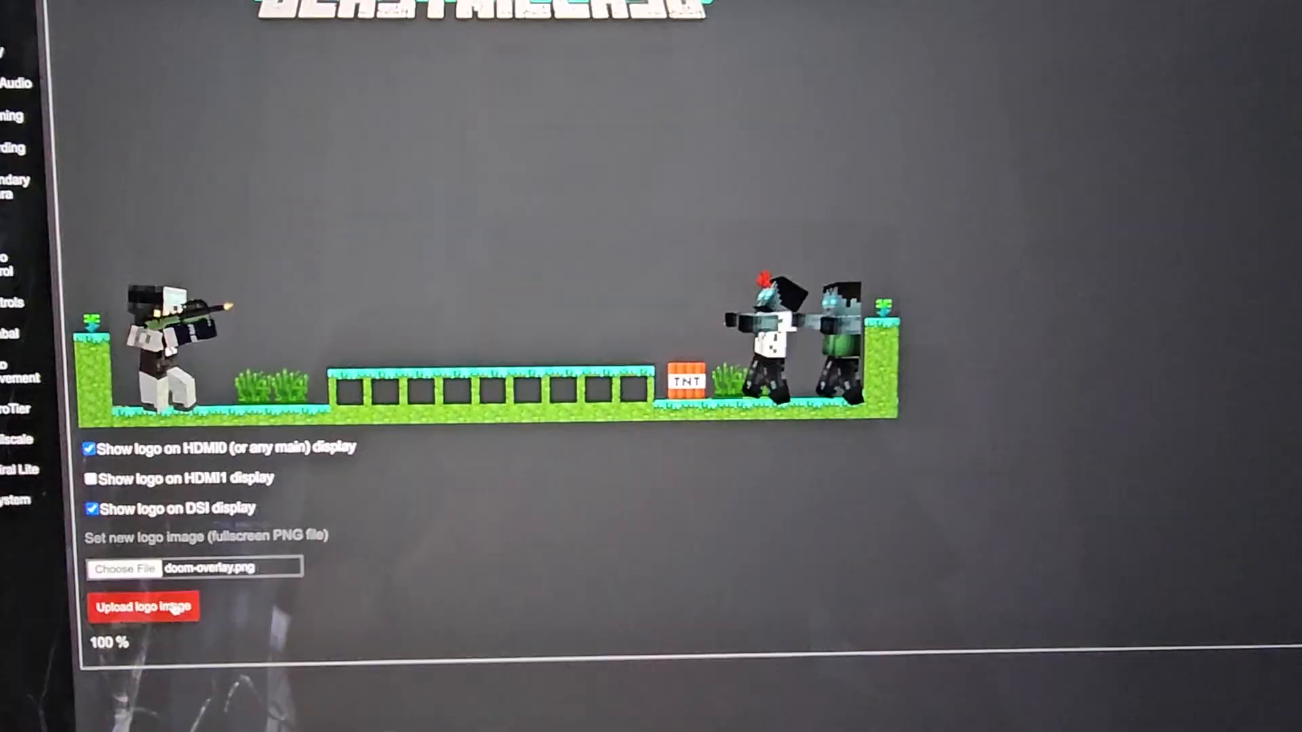
Upload doom-overlay.png as the display logo and let it reach Done
{"action": "left_click", "coordinate": [143, 608]}
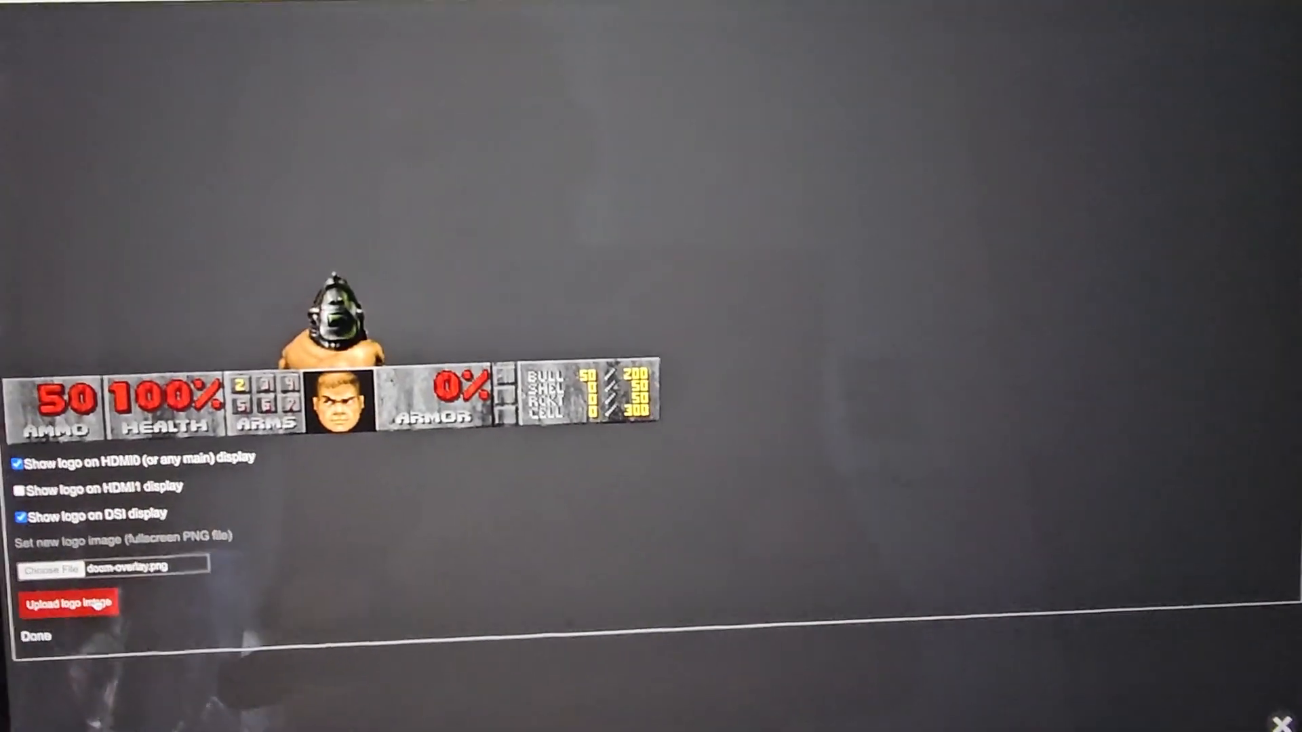